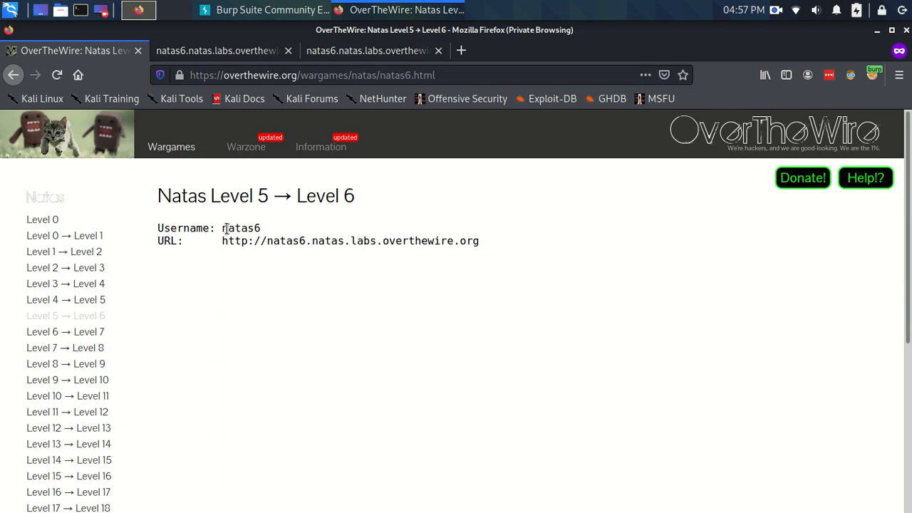
Open natas6 and submit the guess 'nmnknxs', which returns Wrong secret.
left_click(214, 51)
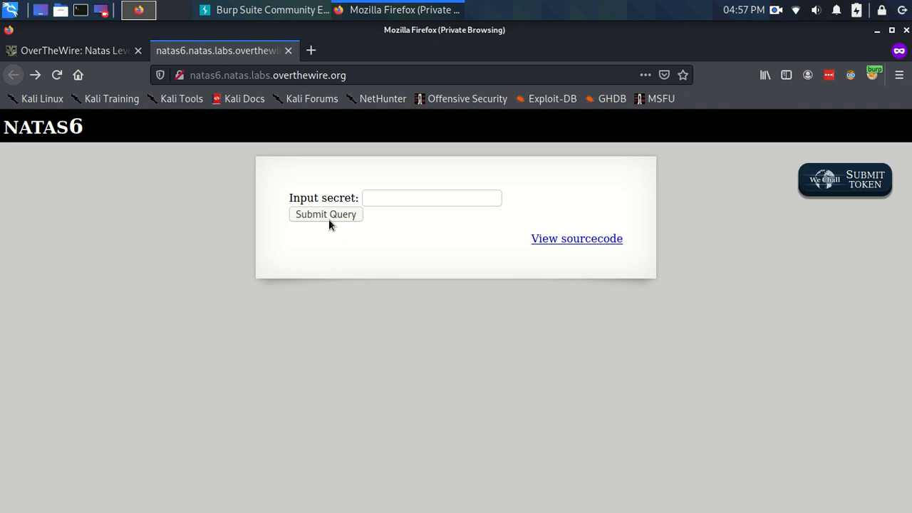
type("nmnknxs")
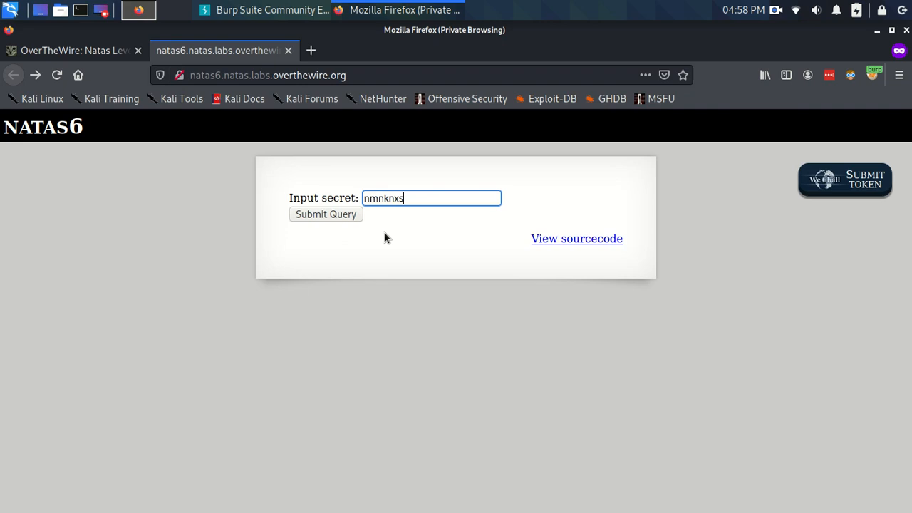
left_click(326, 214)
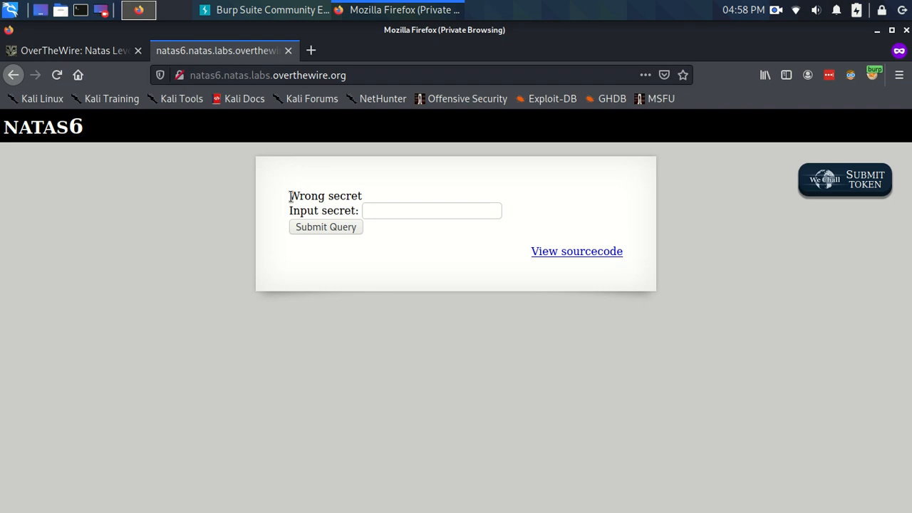
mouse_move(401, 219)
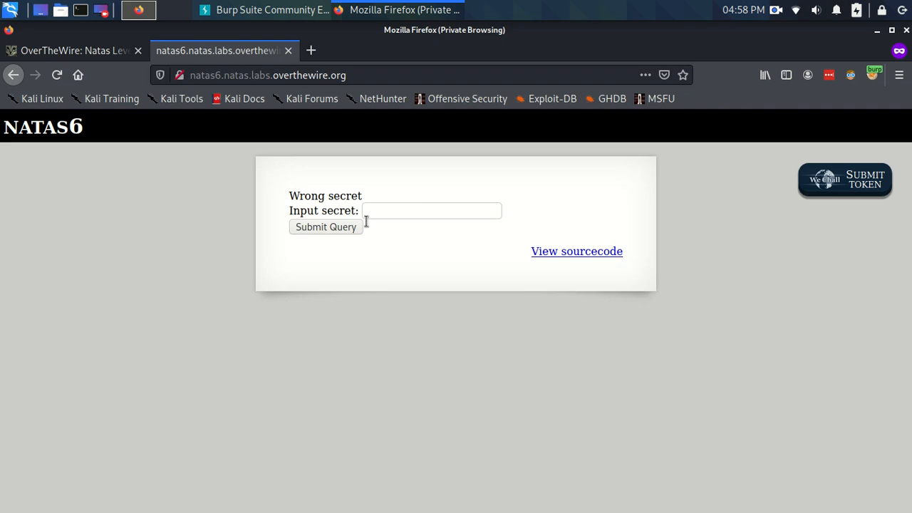
mouse_move(564, 255)
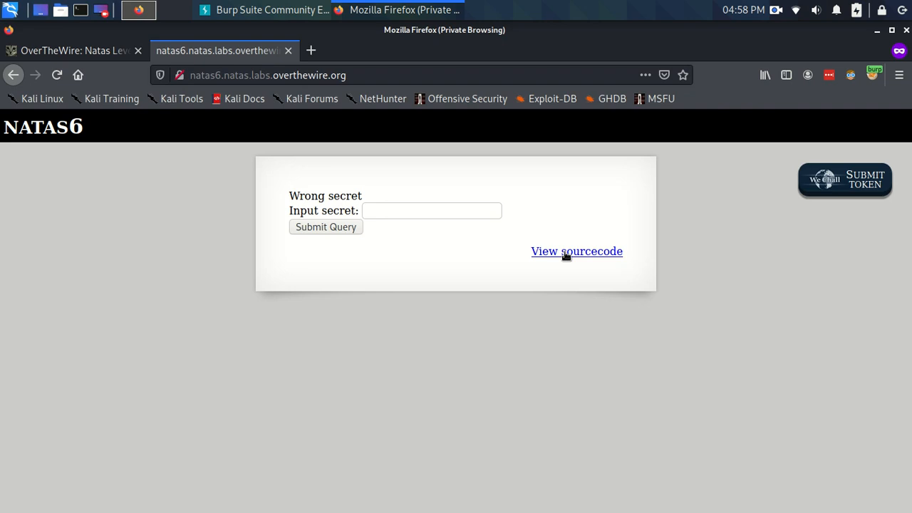
Open the natas6 index-source.html page in a new tab.
left_click(576, 251)
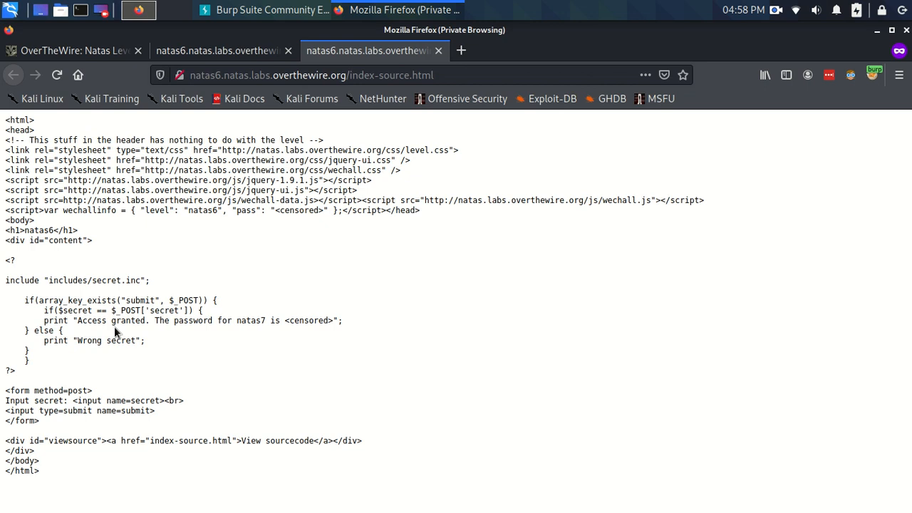
mouse_move(78, 315)
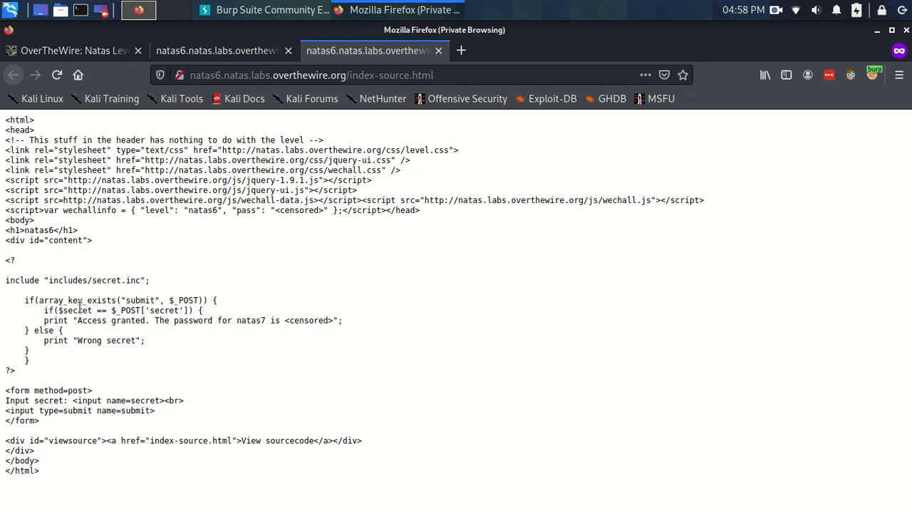
mouse_move(98, 300)
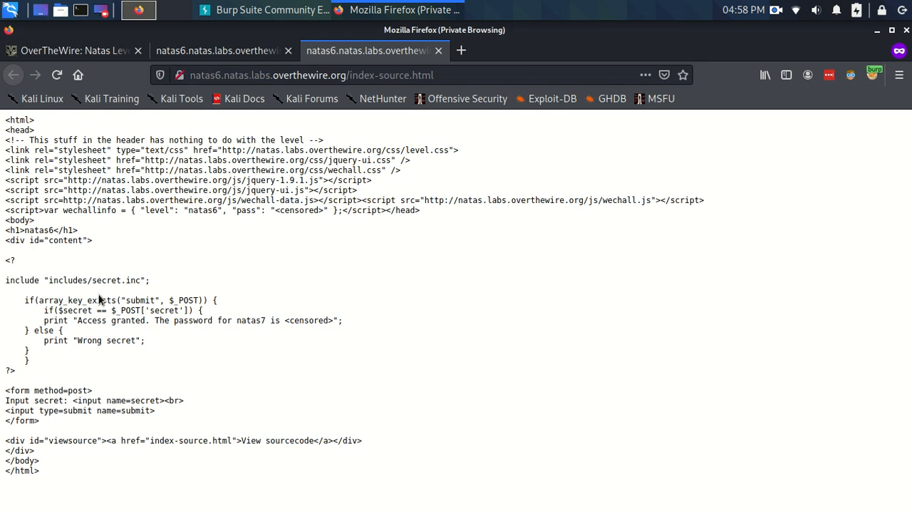
mouse_move(165, 338)
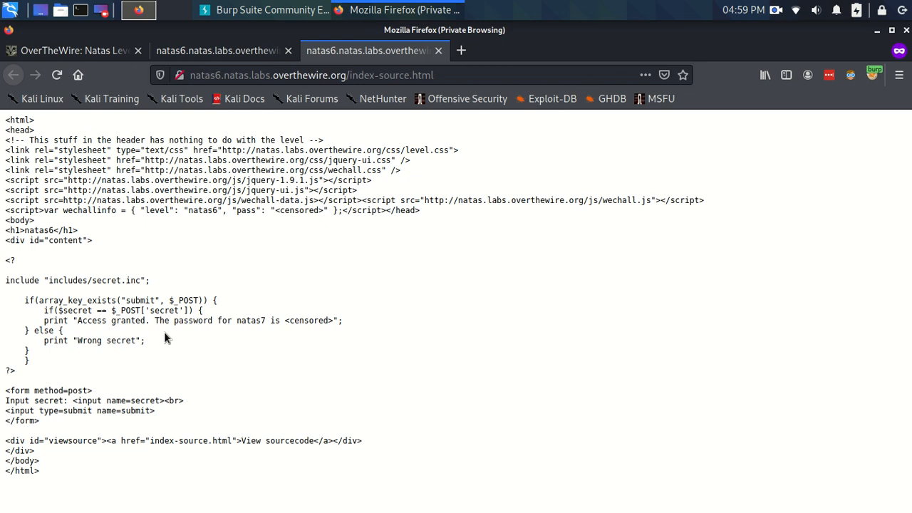
mouse_move(173, 342)
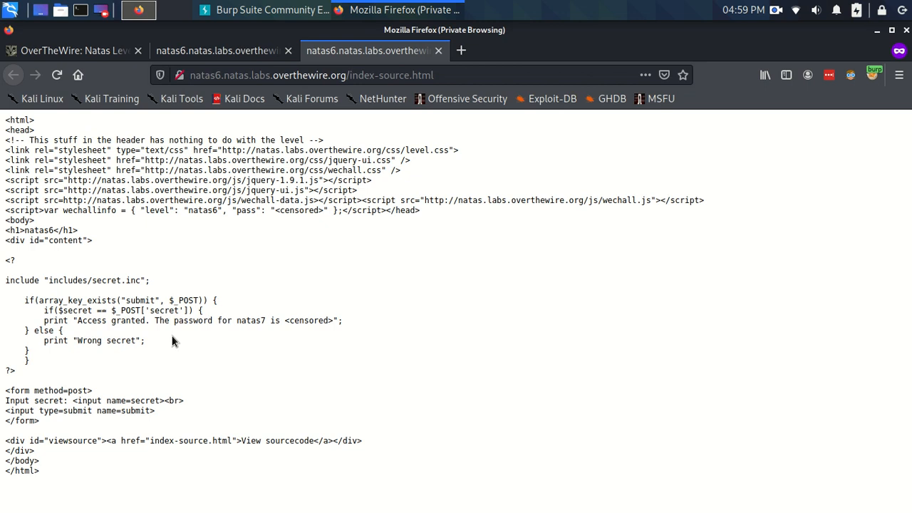
mouse_move(165, 345)
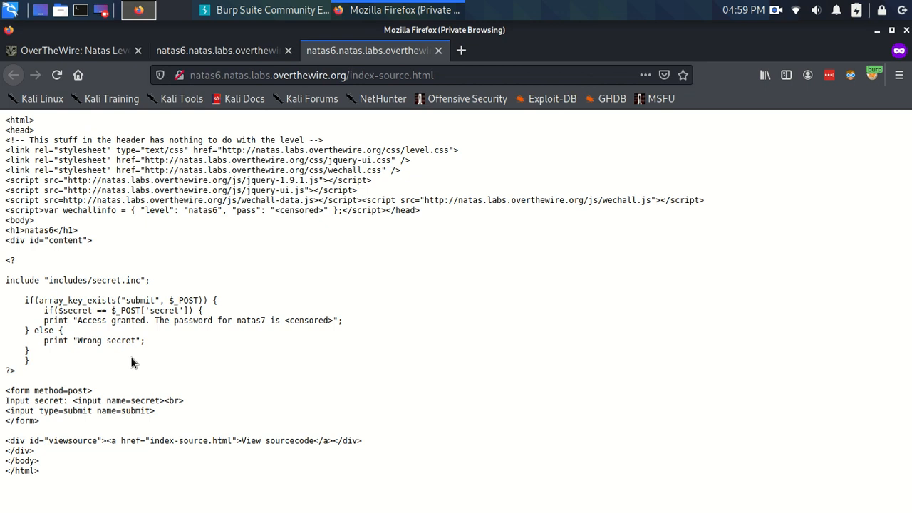
left_click_drag(6, 391, 39, 420)
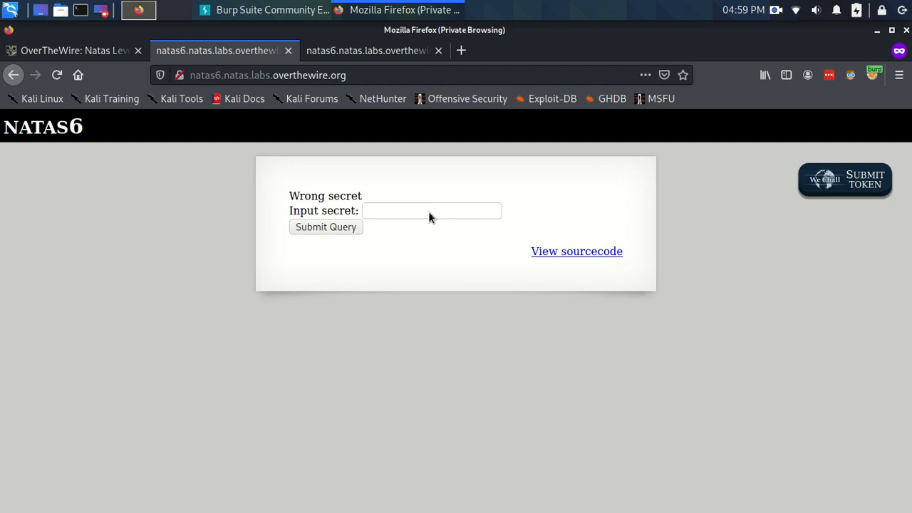
left_click(576, 251)
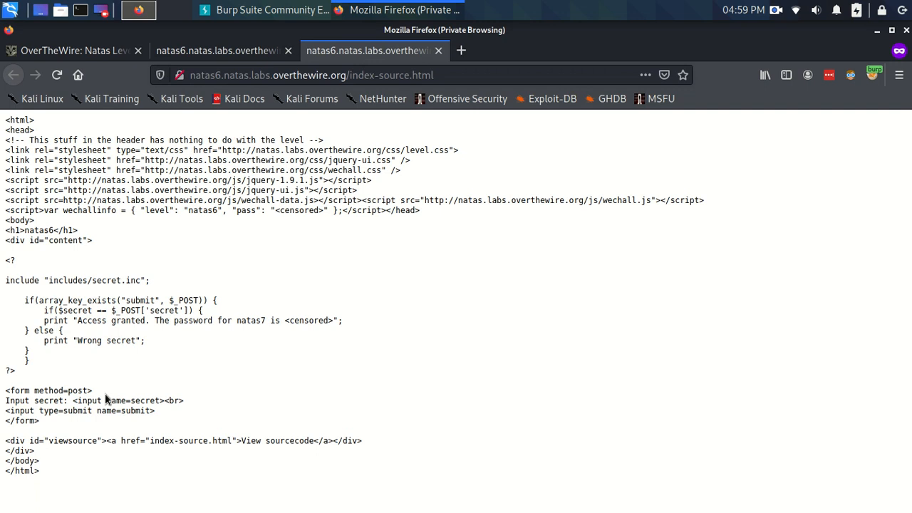
mouse_move(131, 402)
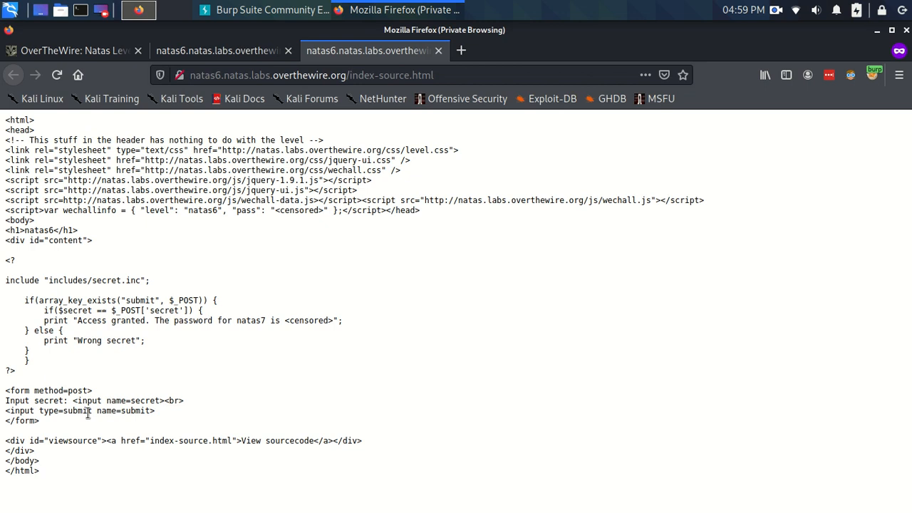
mouse_move(79, 391)
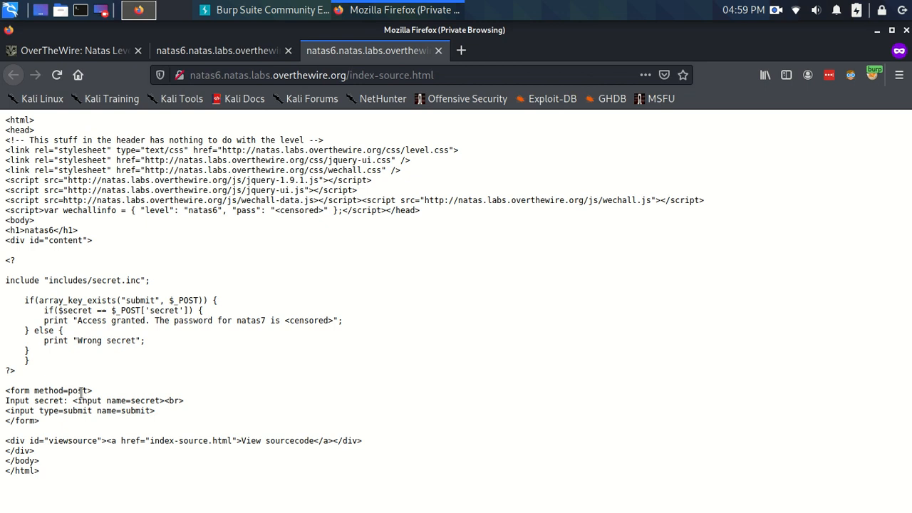
left_click(221, 51)
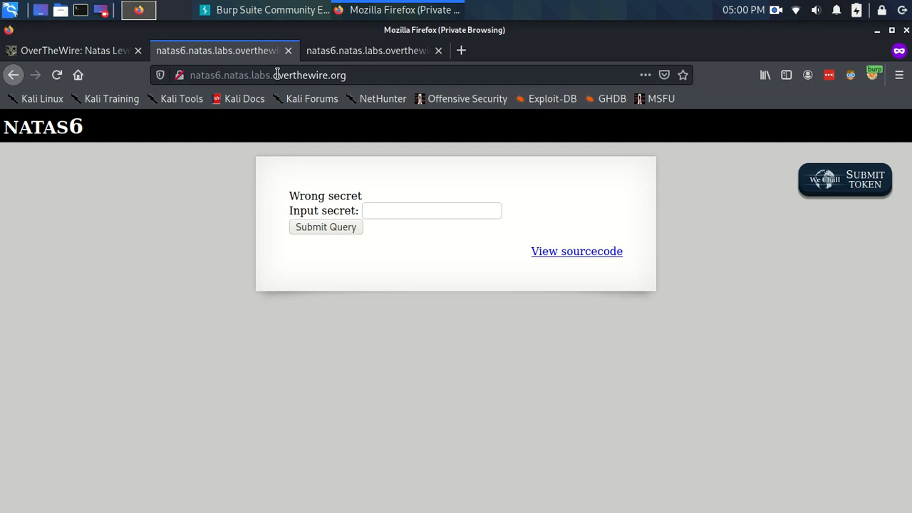
left_click(577, 251)
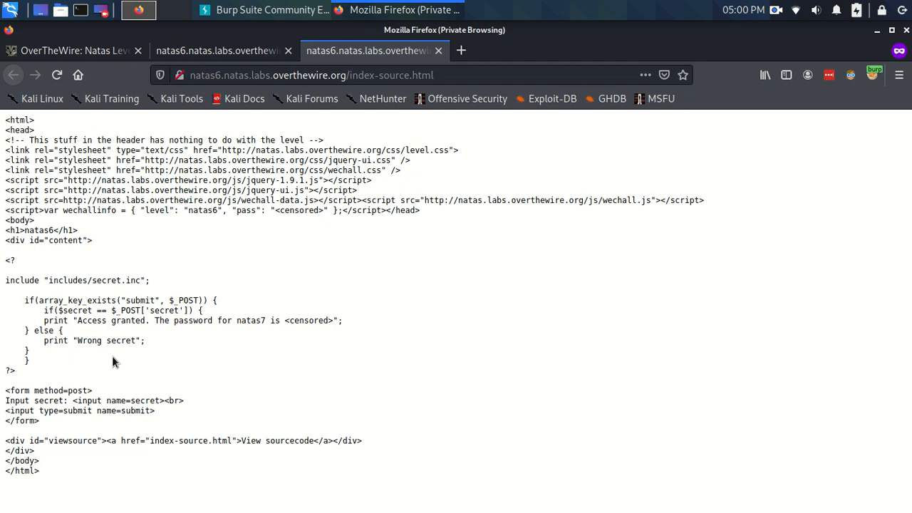
left_click(221, 50)
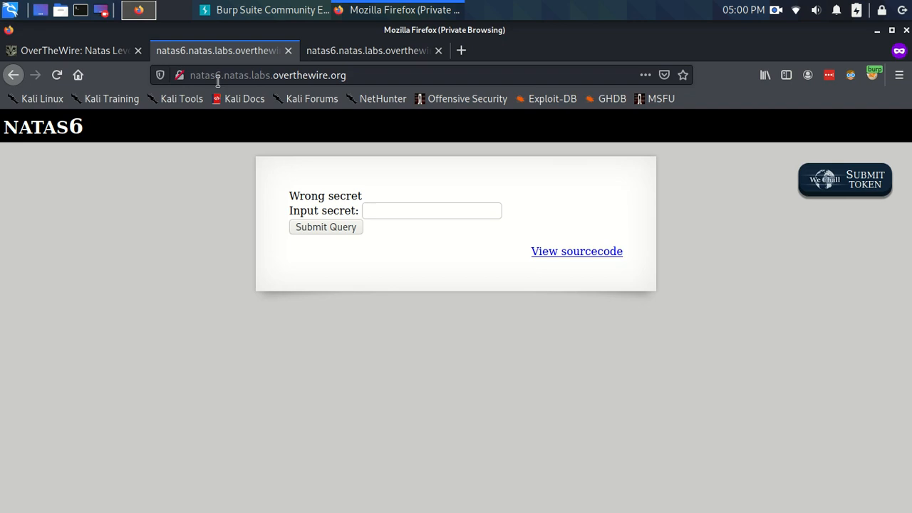
left_click(576, 250)
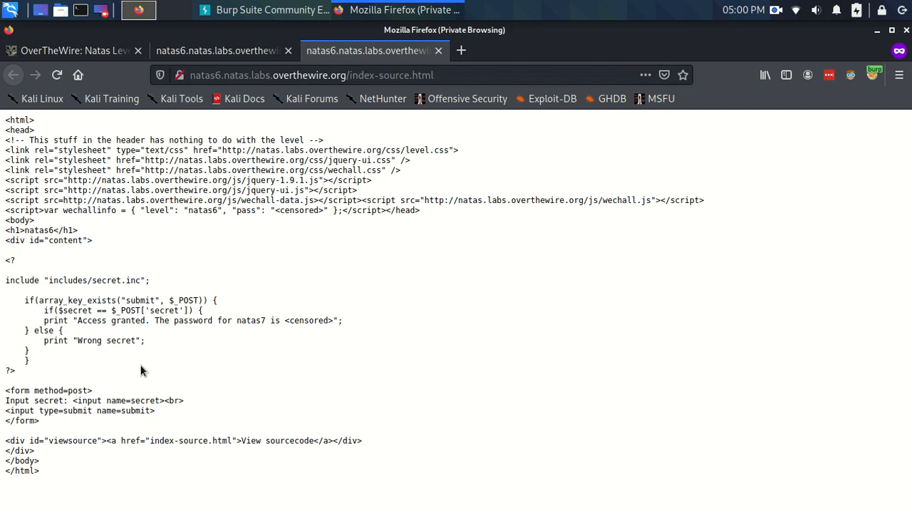
mouse_move(94, 414)
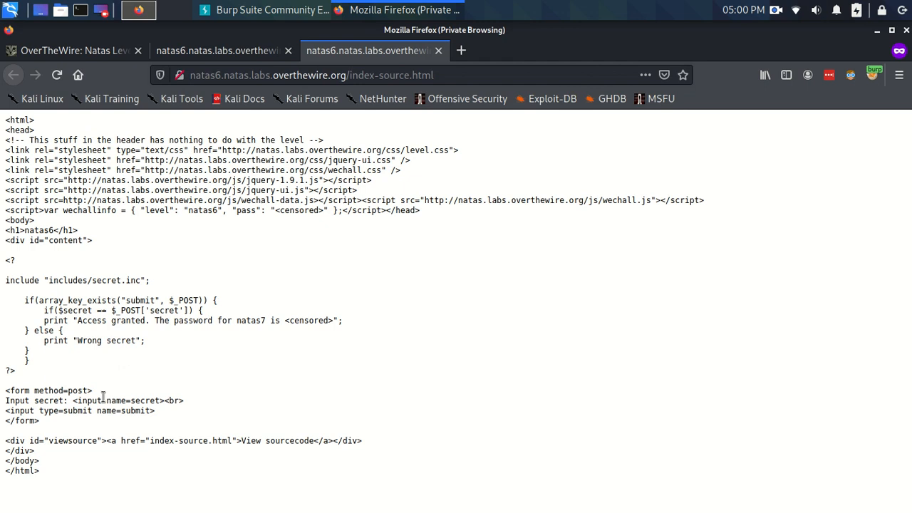
double_click(135, 410)
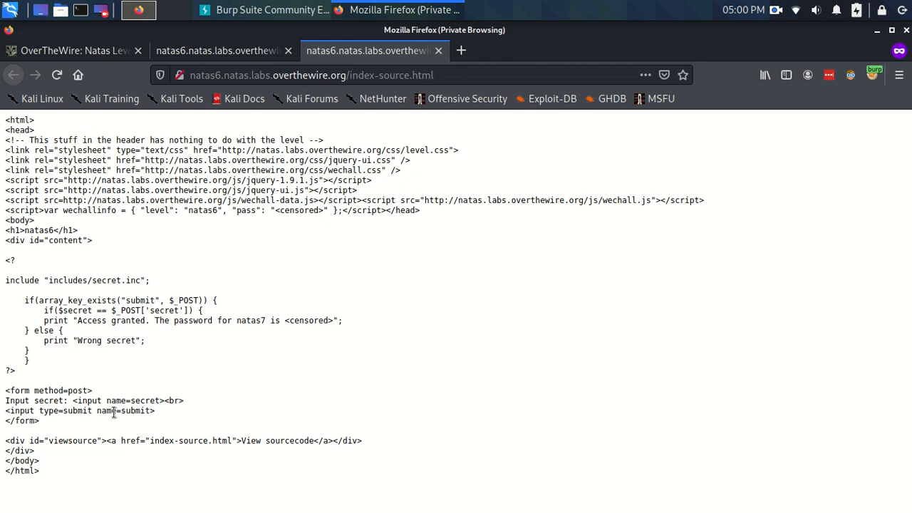
mouse_move(128, 394)
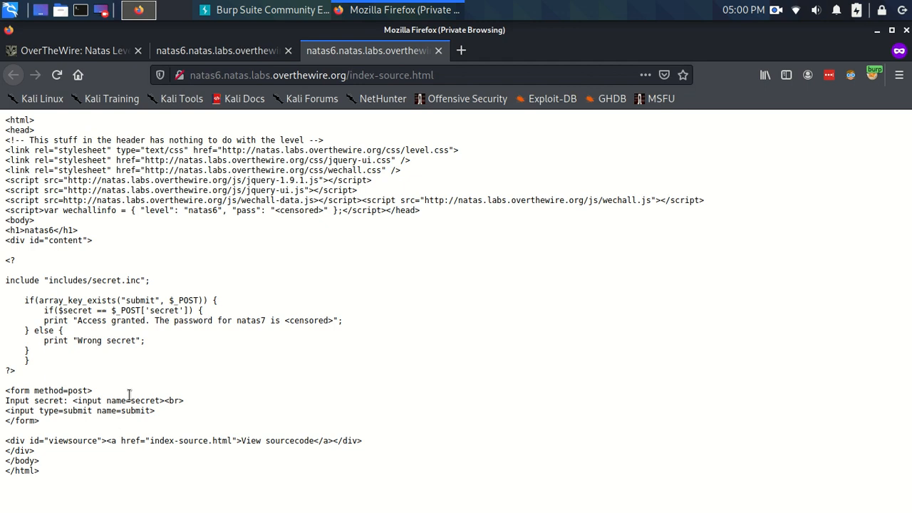
left_click(221, 50)
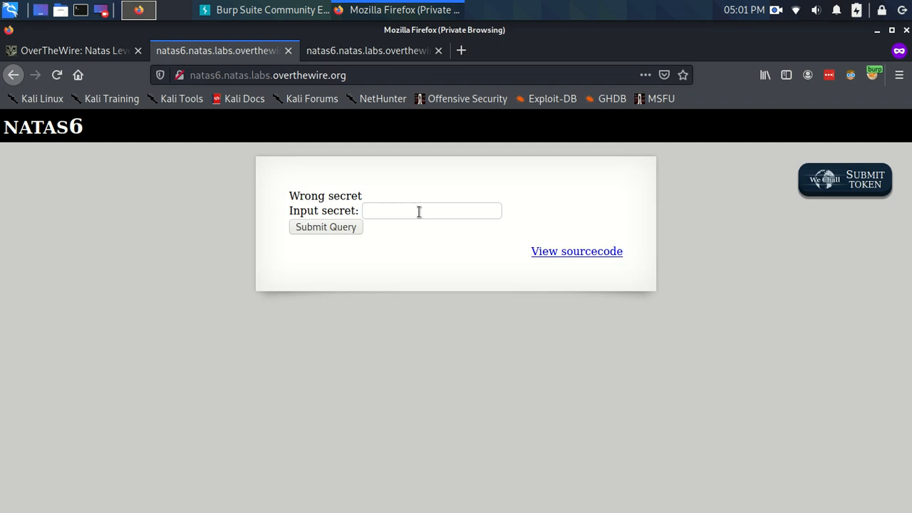
left_click(576, 251)
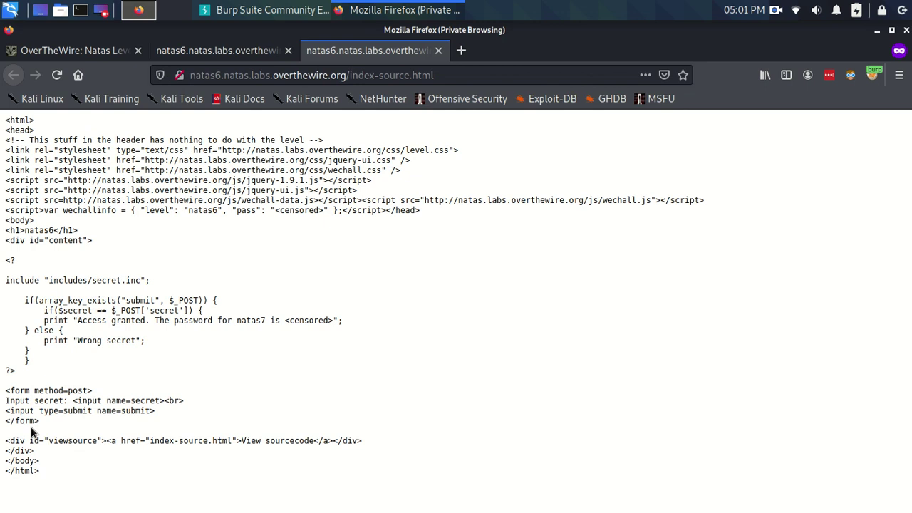
Switch to the natas6 tab and submit a test secret into Burp's intercept.
left_click(136, 10)
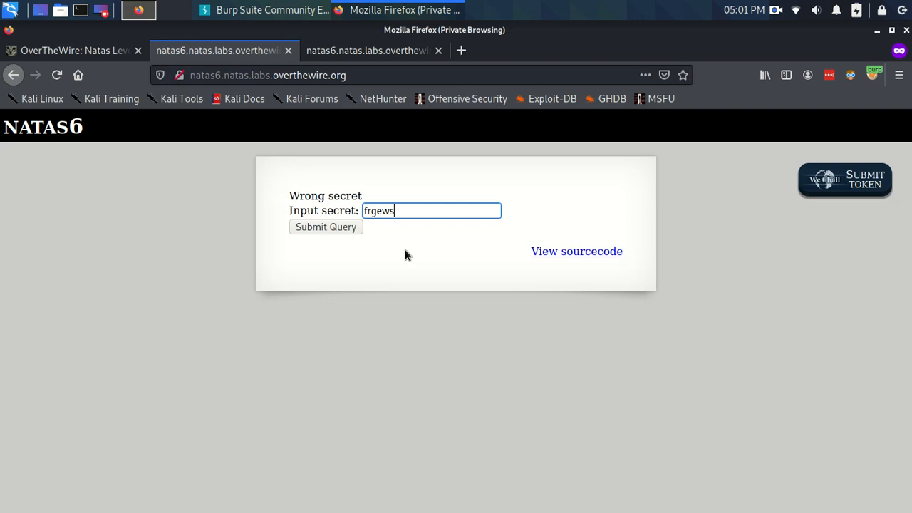
left_click(325, 226)
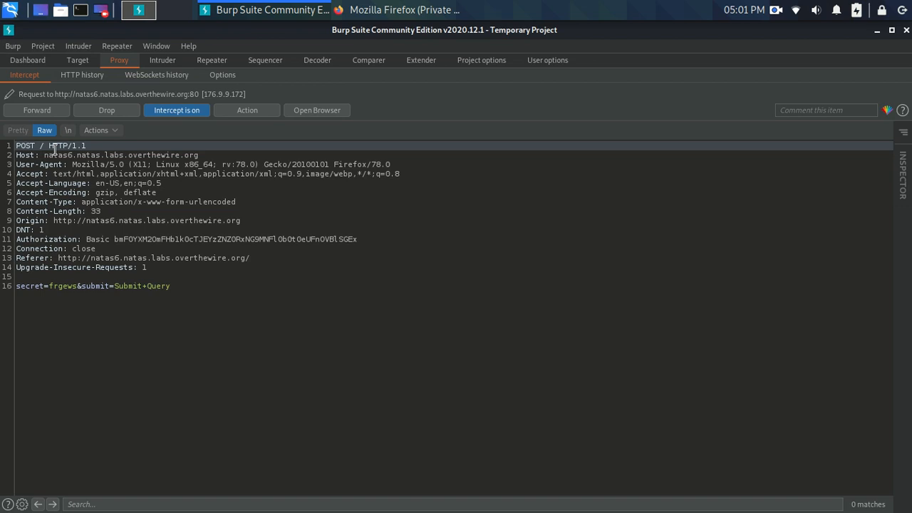
mouse_move(123, 182)
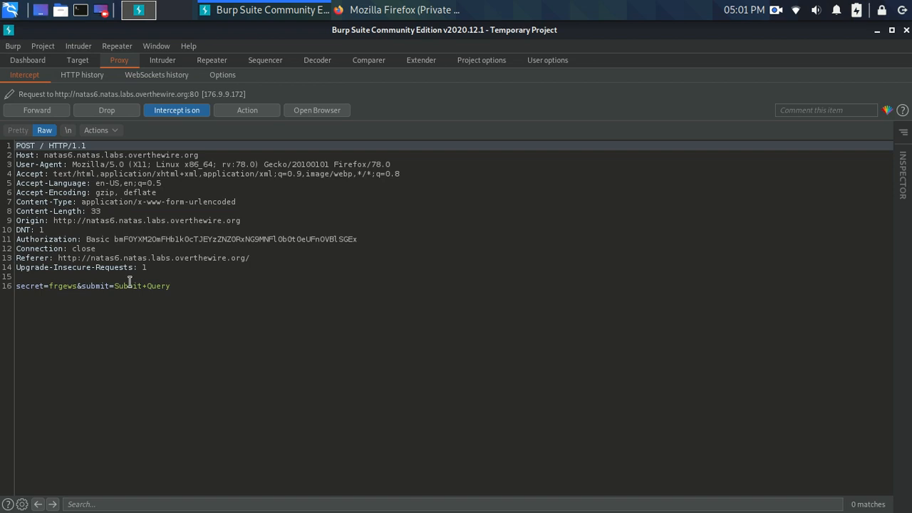
mouse_move(65, 273)
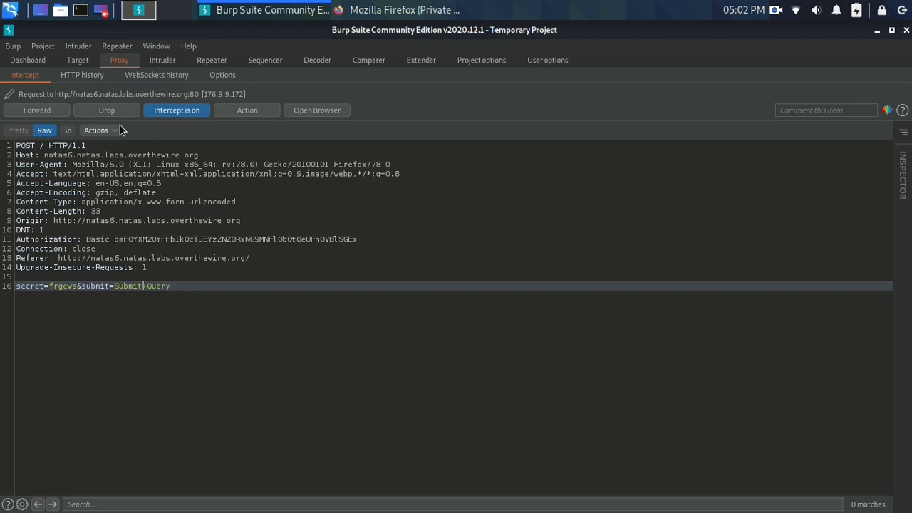
Forward the intercepted secret=...&submit=Submit+Query POST request to the server.
left_click(405, 10)
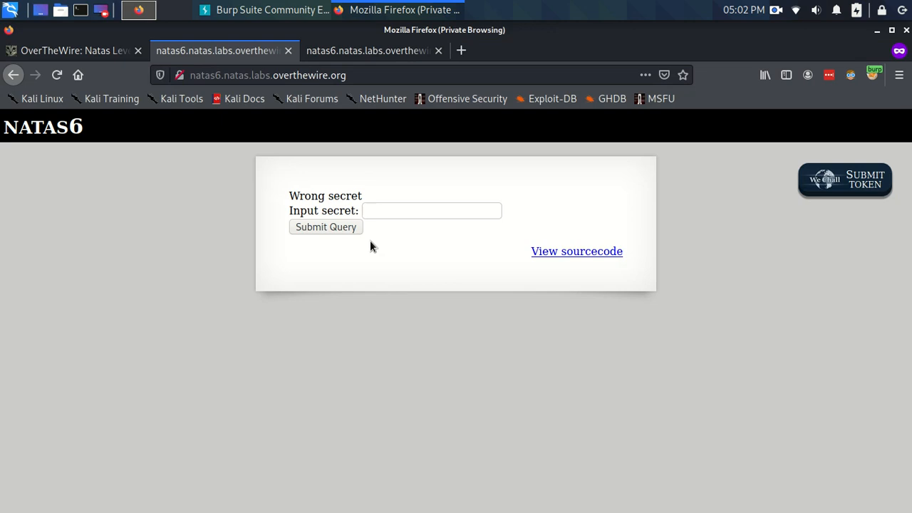
left_click(413, 211)
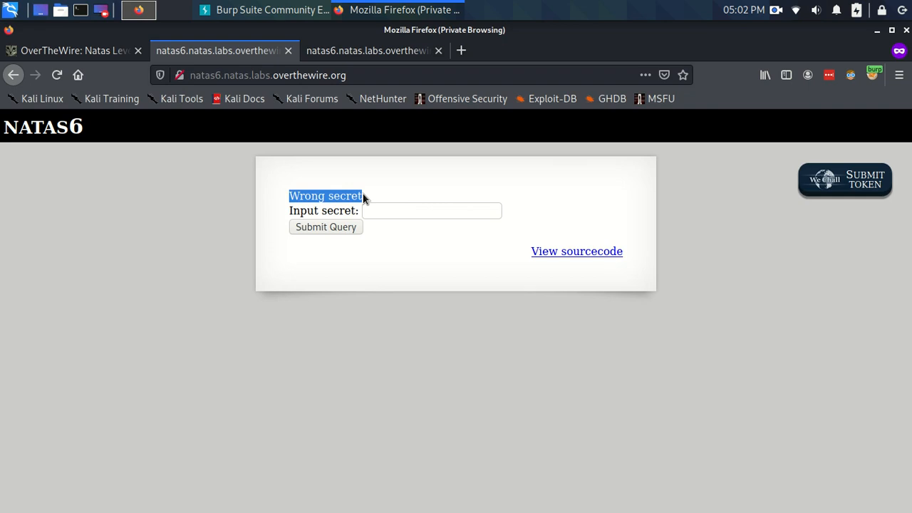
left_click(576, 251)
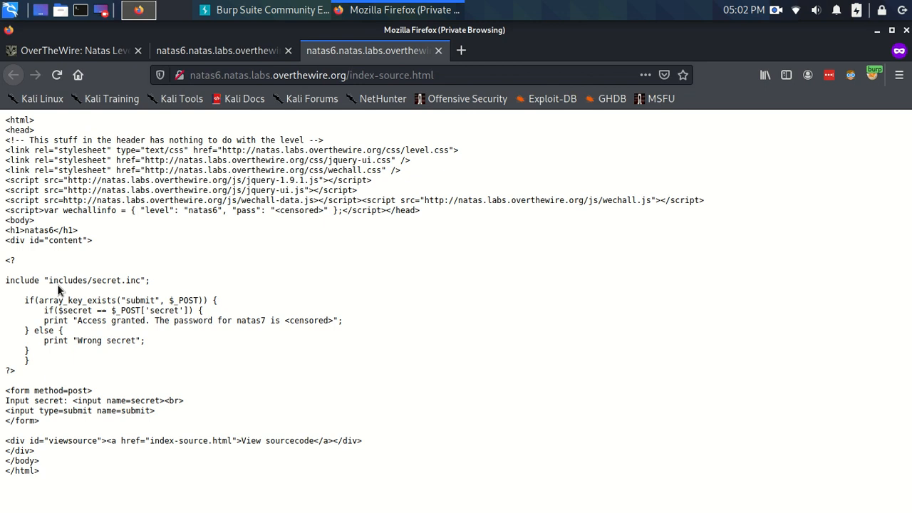
mouse_move(98, 270)
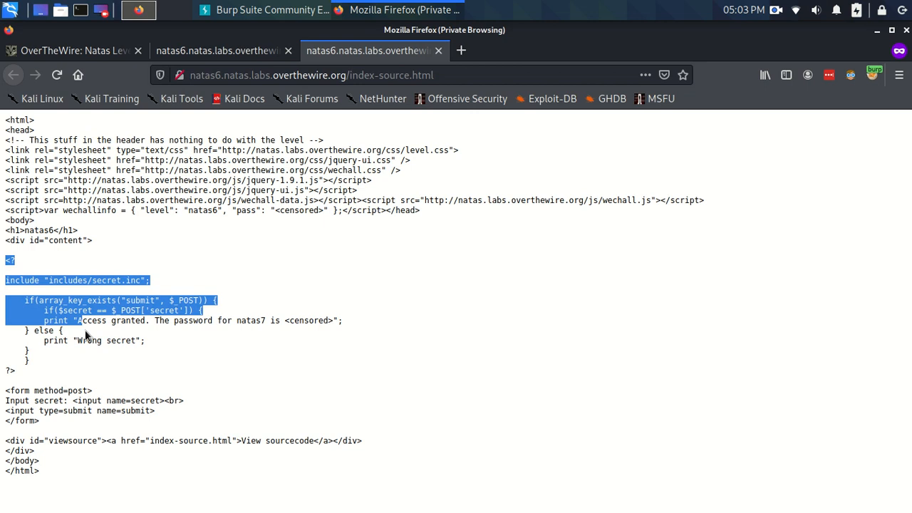
left_click(86, 366)
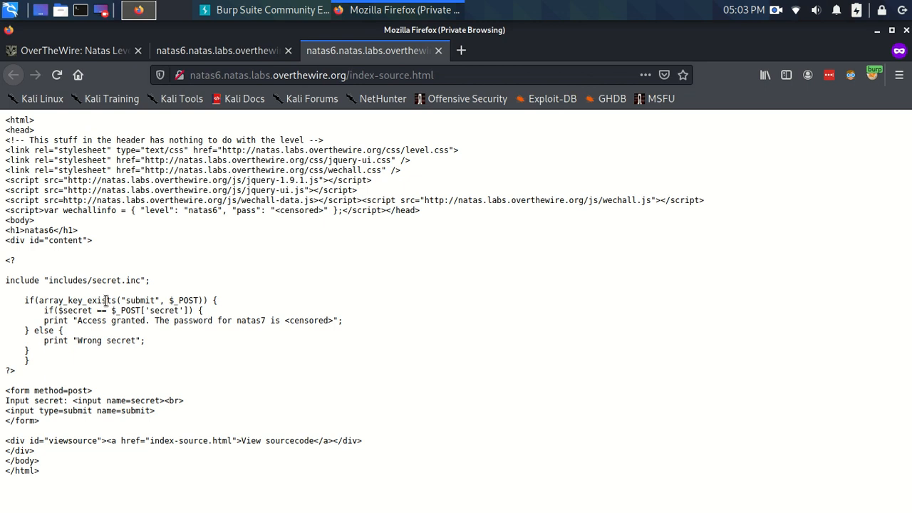
mouse_move(132, 343)
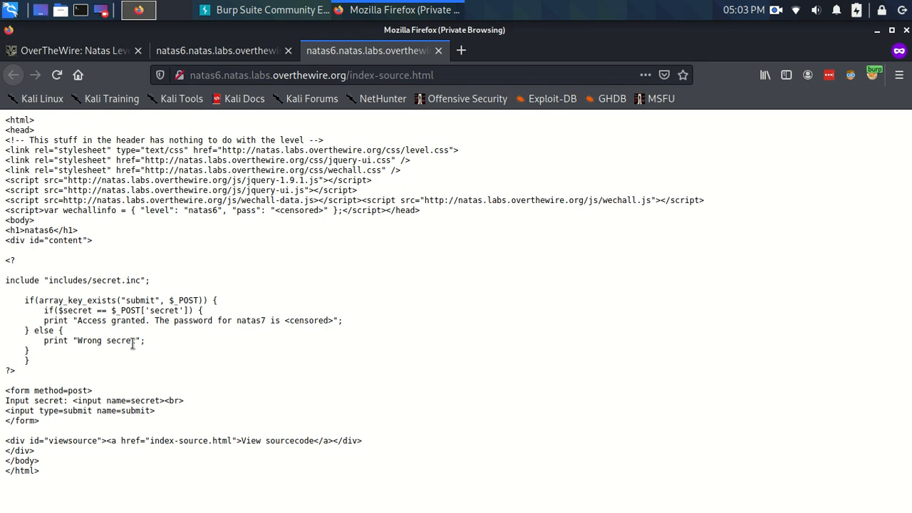
double_click(105, 340)
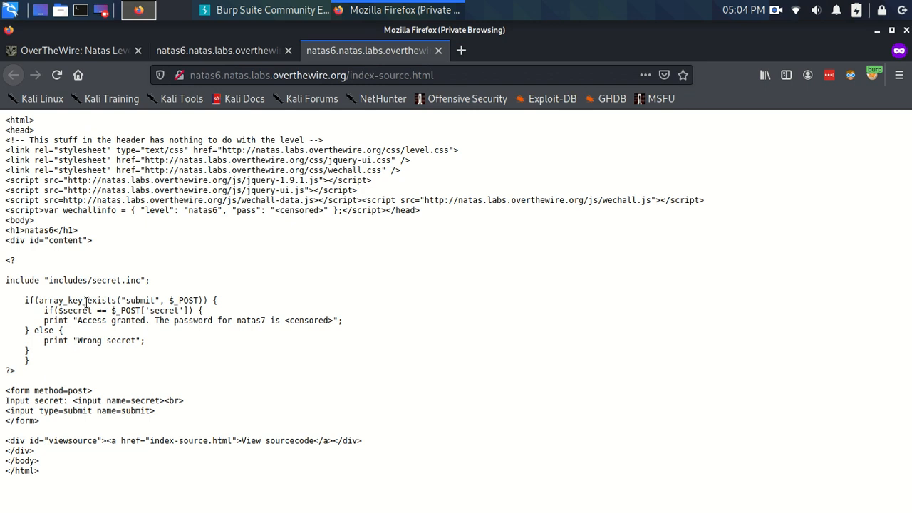
double_click(187, 300)
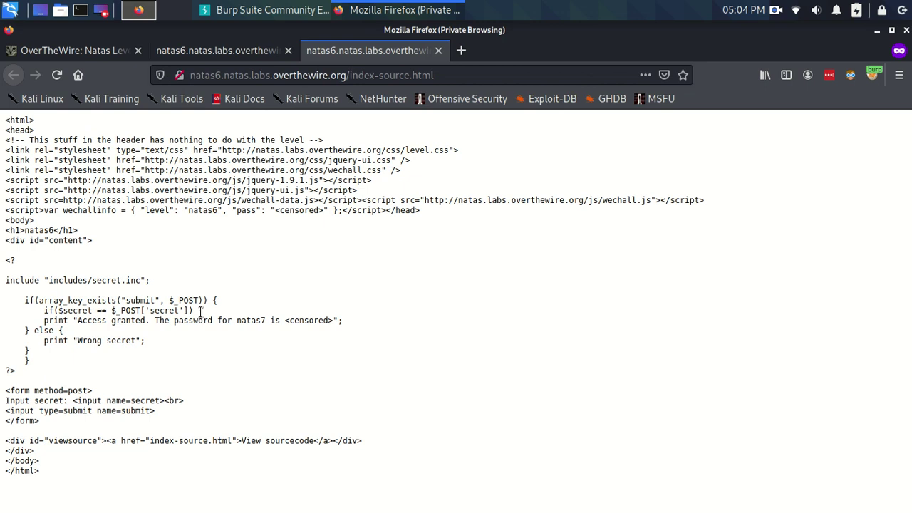
double_click(184, 300)
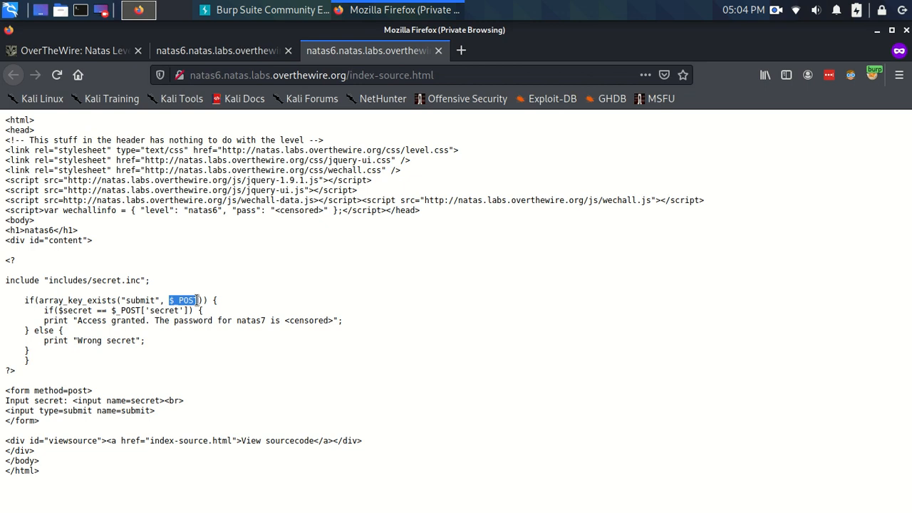
mouse_move(193, 295)
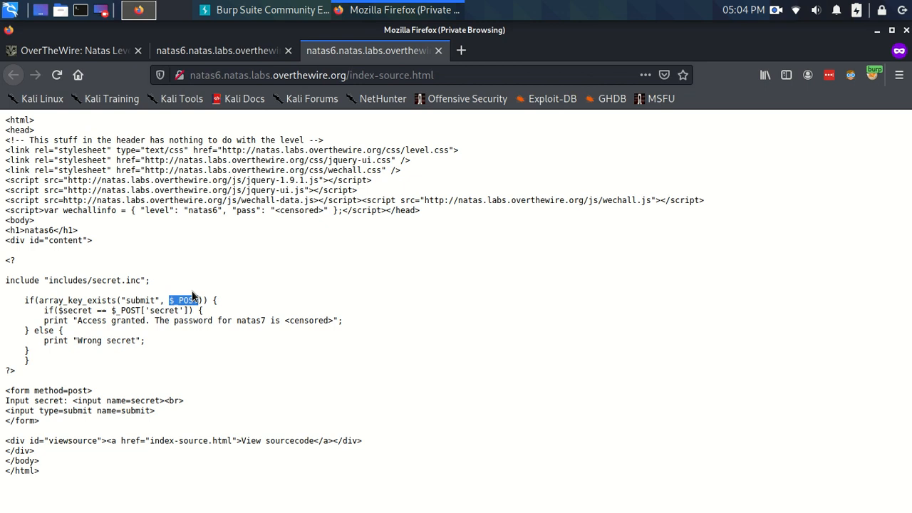
double_click(140, 300)
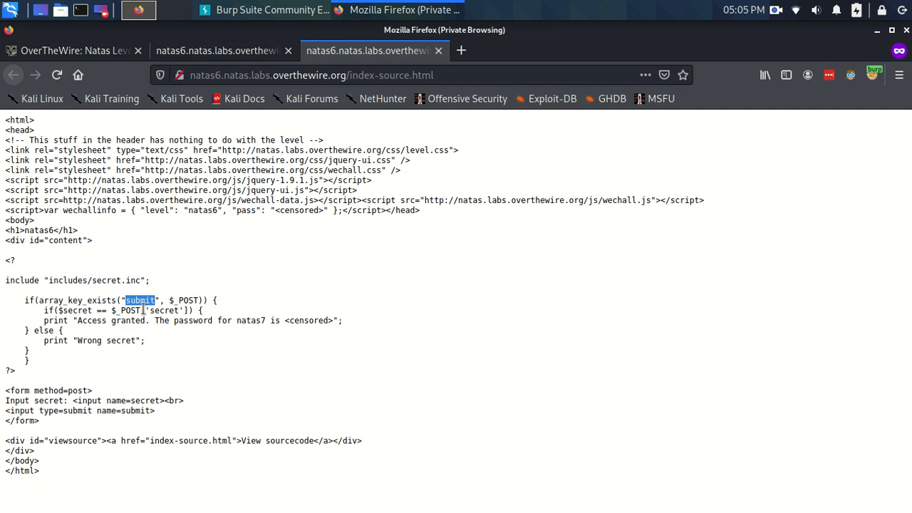
mouse_move(209, 276)
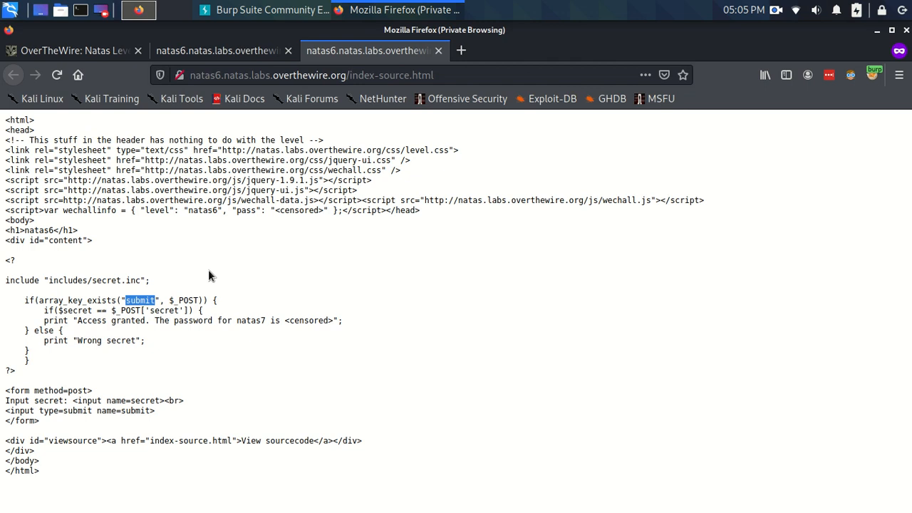
mouse_move(308, 290)
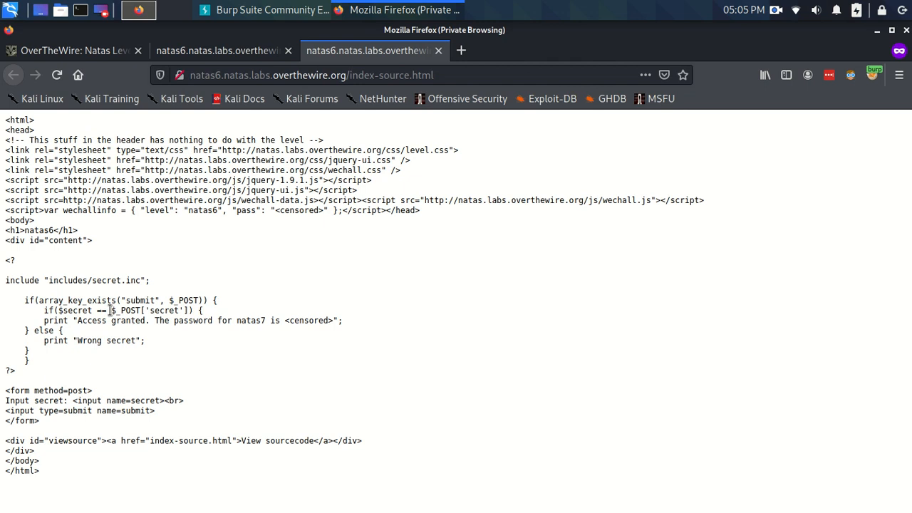
double_click(73, 310)
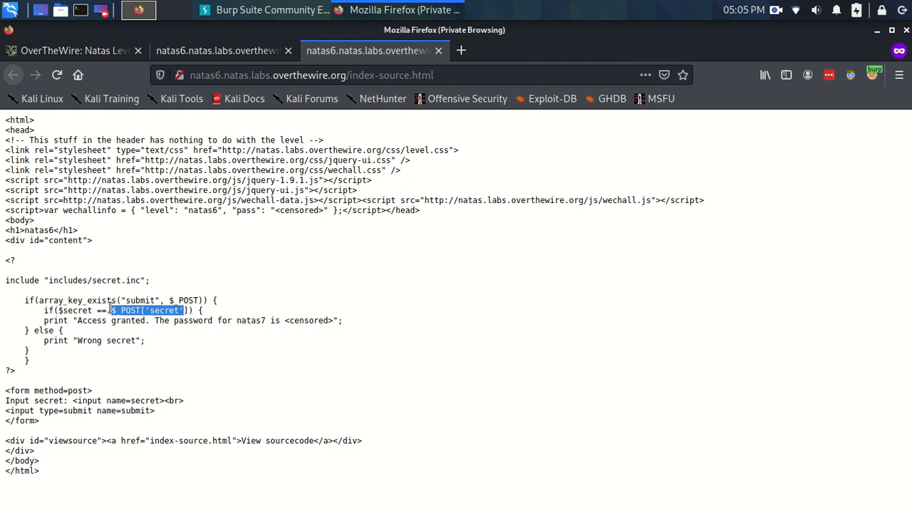
mouse_move(137, 326)
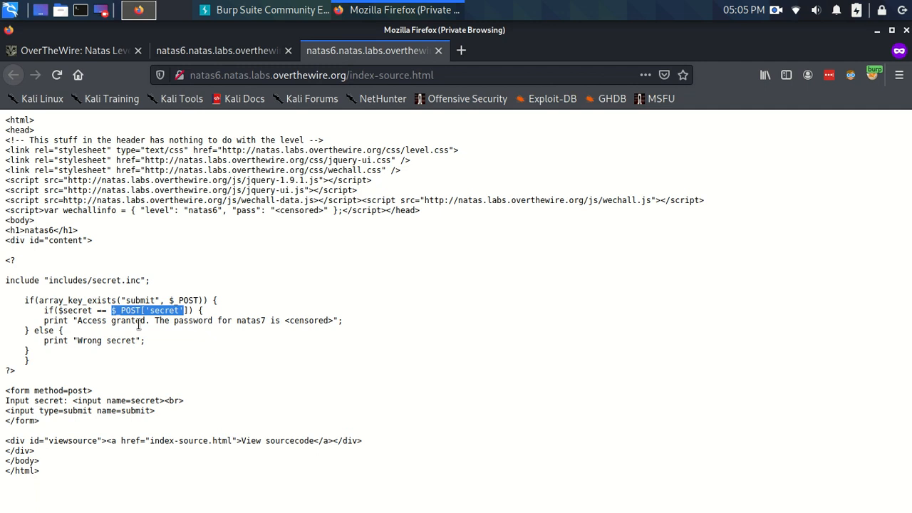
mouse_move(90, 322)
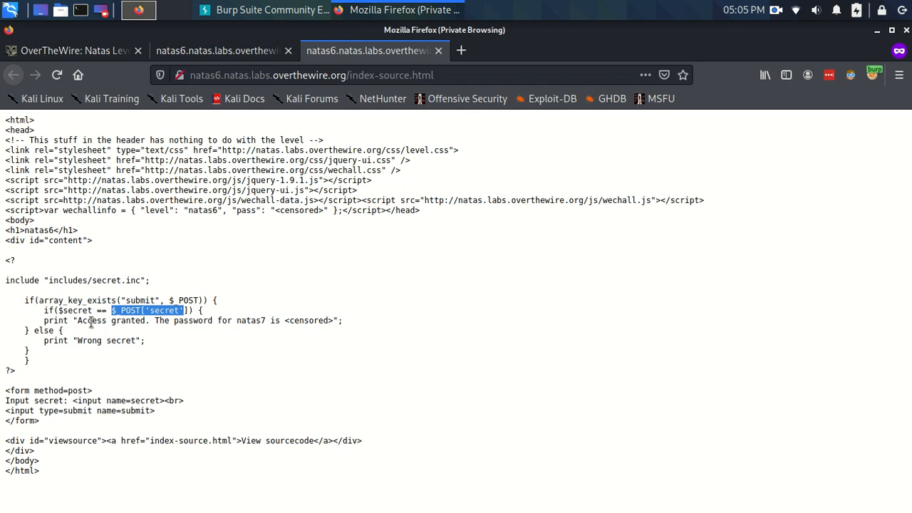
mouse_move(311, 324)
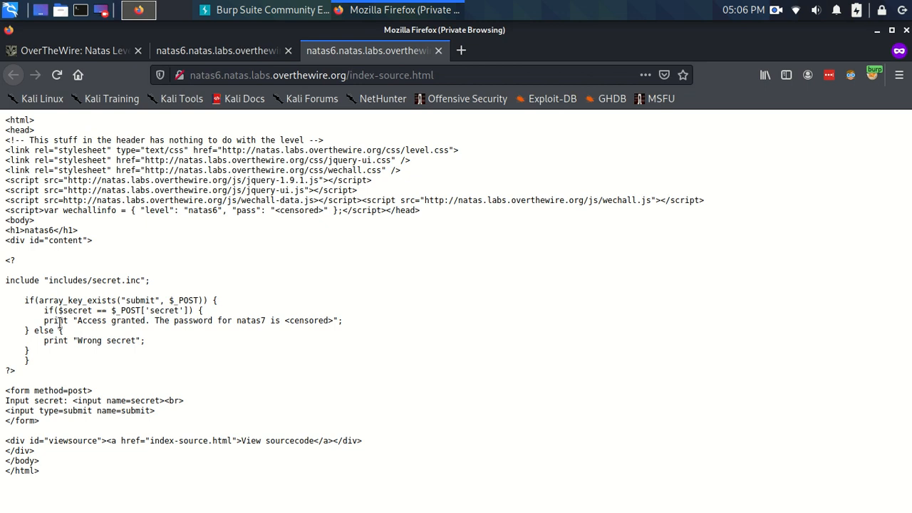
double_click(74, 310)
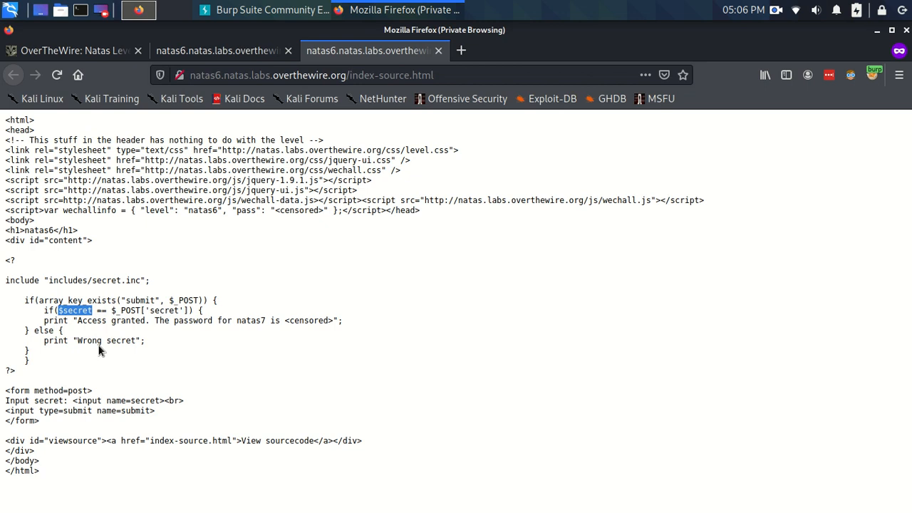
mouse_move(85, 313)
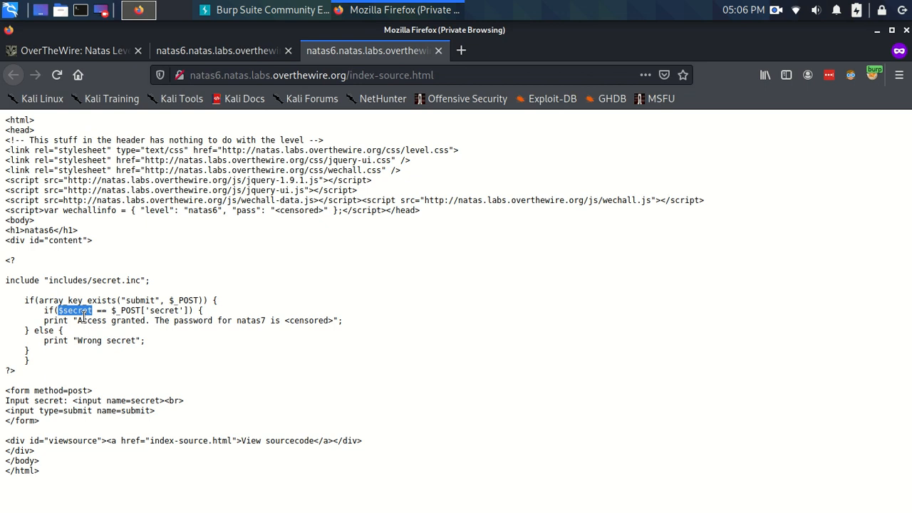
mouse_move(167, 321)
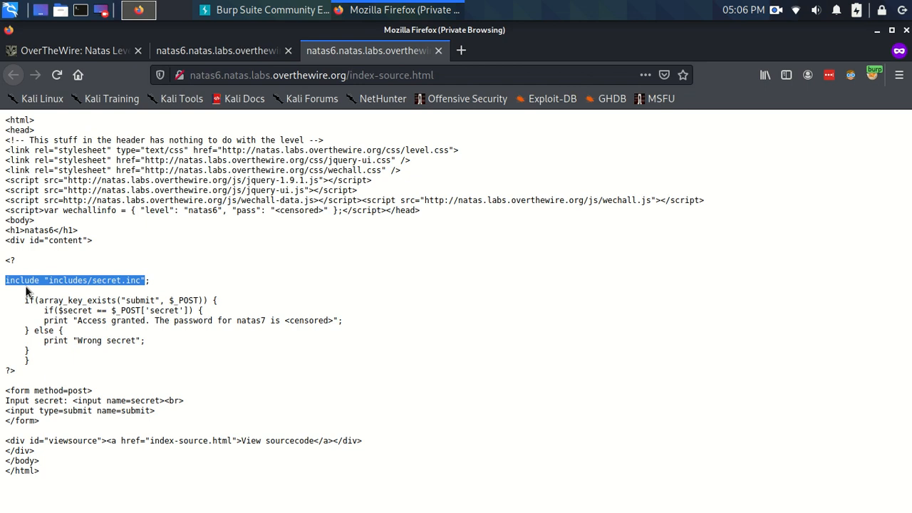
double_click(92, 281)
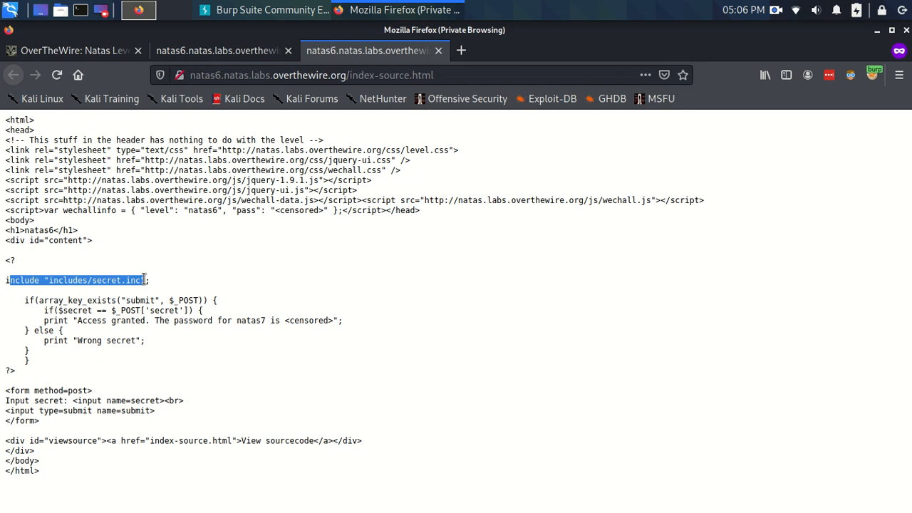
left_click(59, 302)
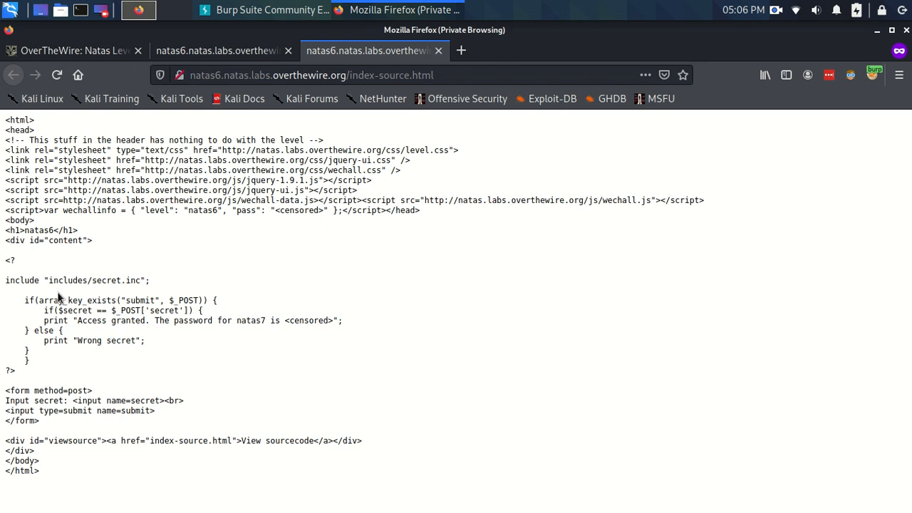
mouse_move(106, 232)
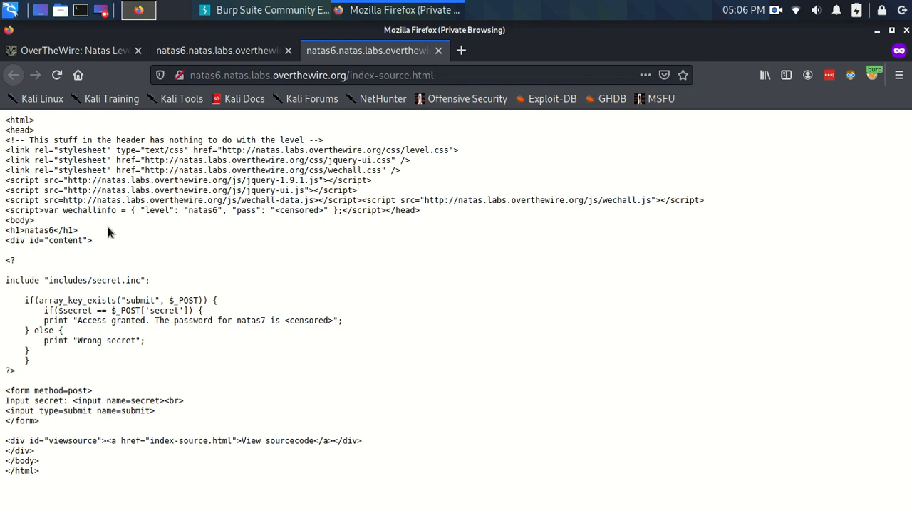
mouse_move(84, 303)
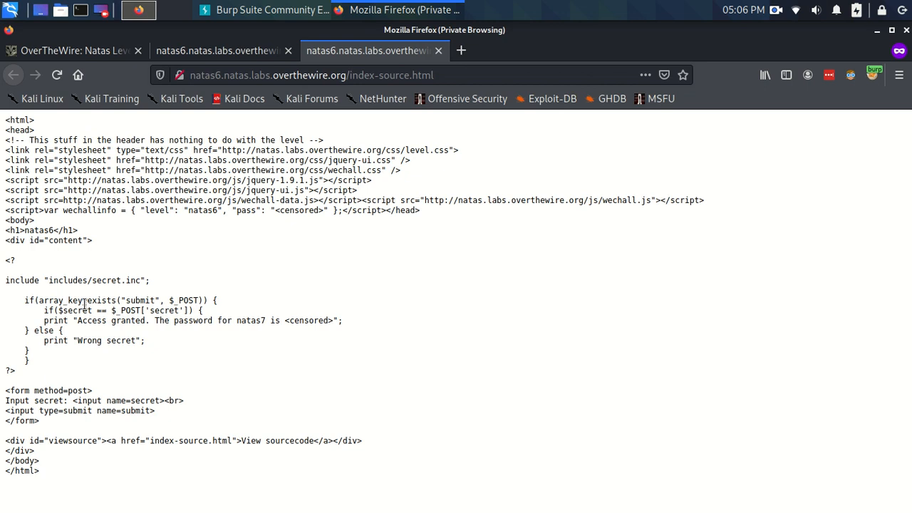
mouse_move(63, 328)
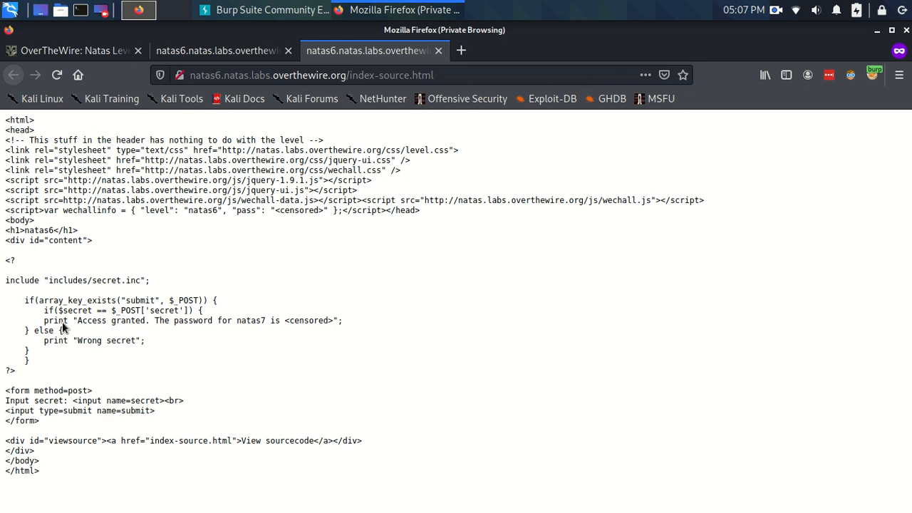
double_click(28, 282)
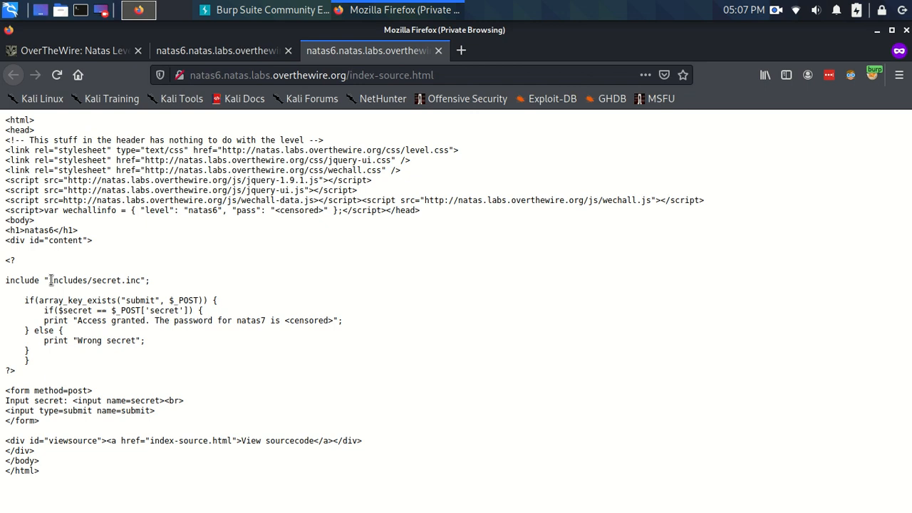
double_click(93, 280)
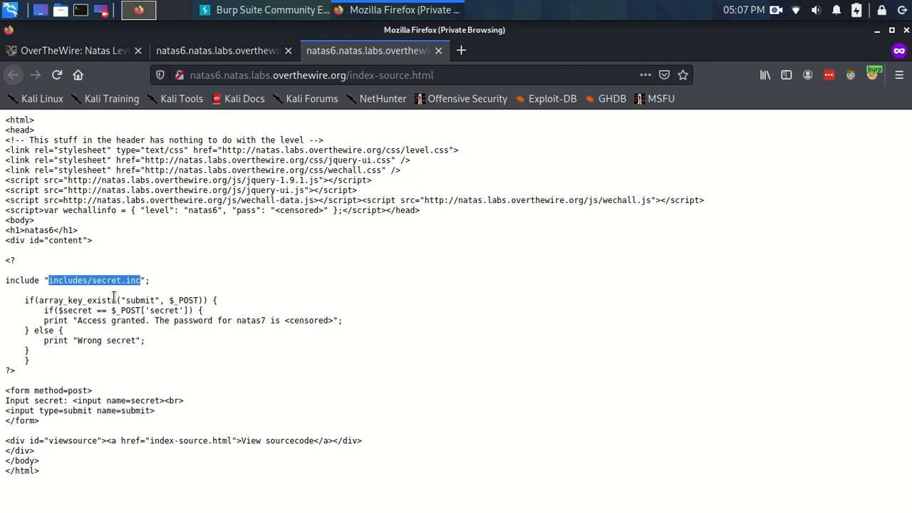
mouse_move(102, 292)
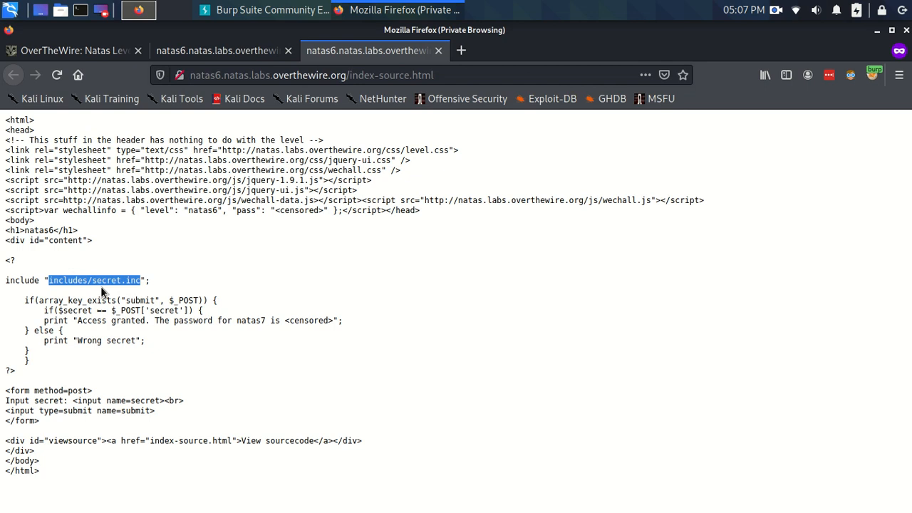
right_click(99, 292)
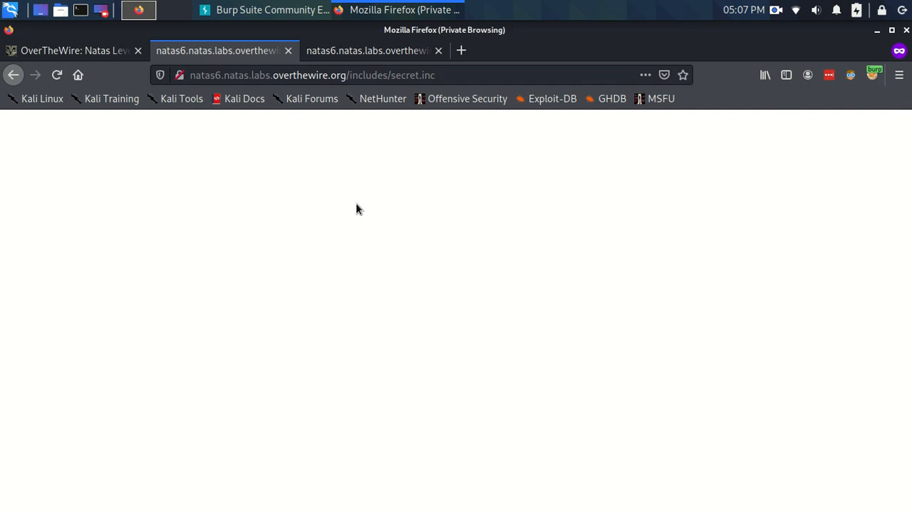
mouse_move(306, 188)
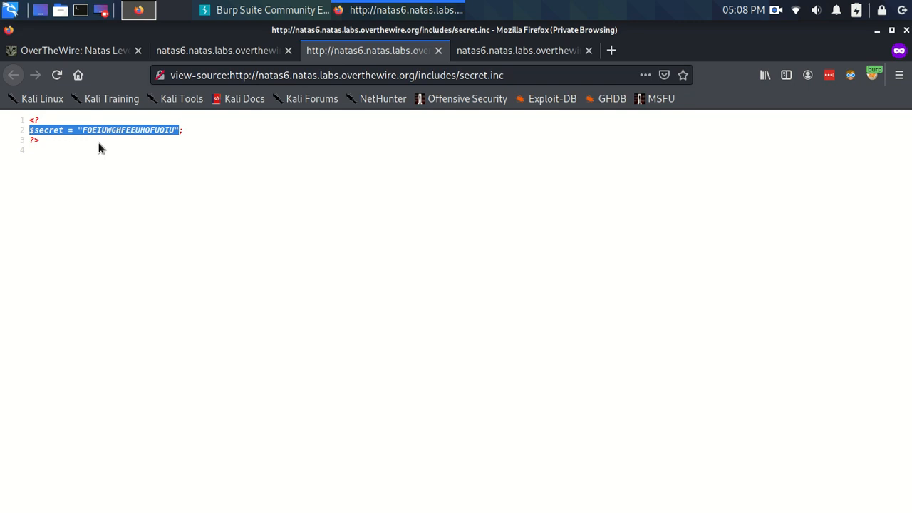
left_click(169, 181)
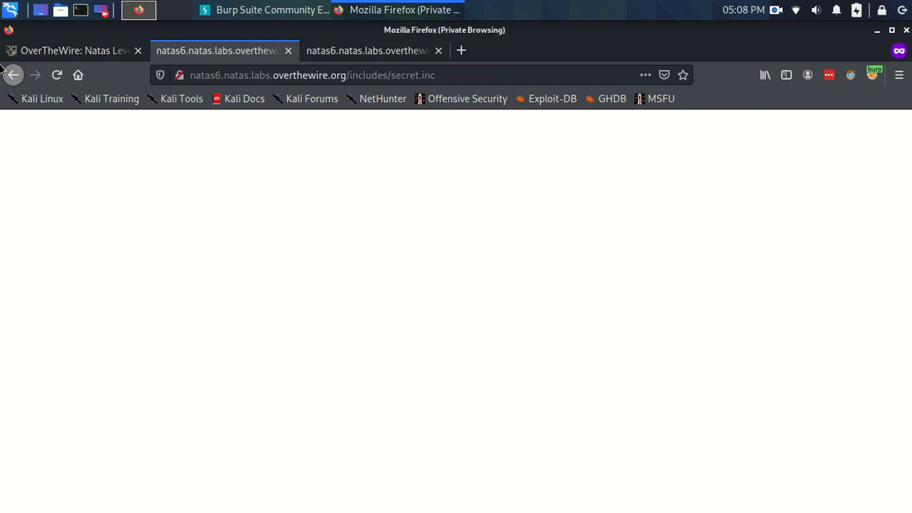
left_click(12, 75)
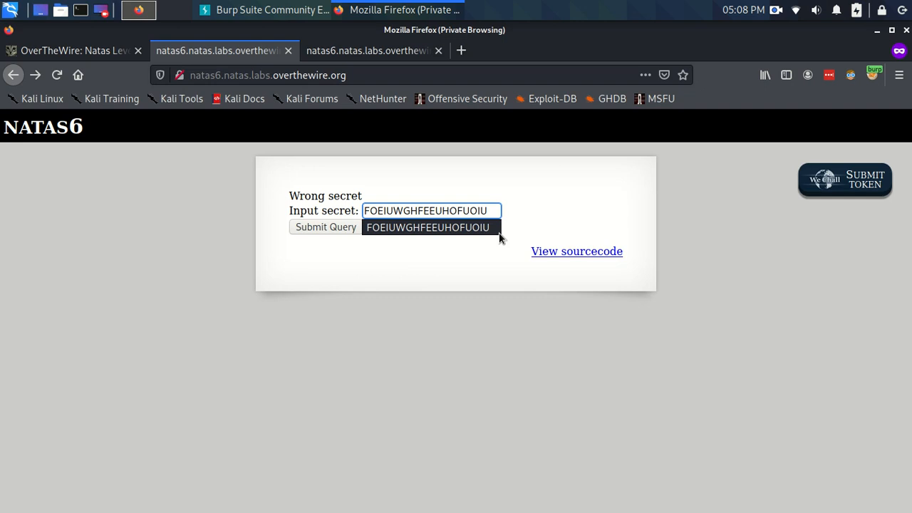
left_click(325, 226)
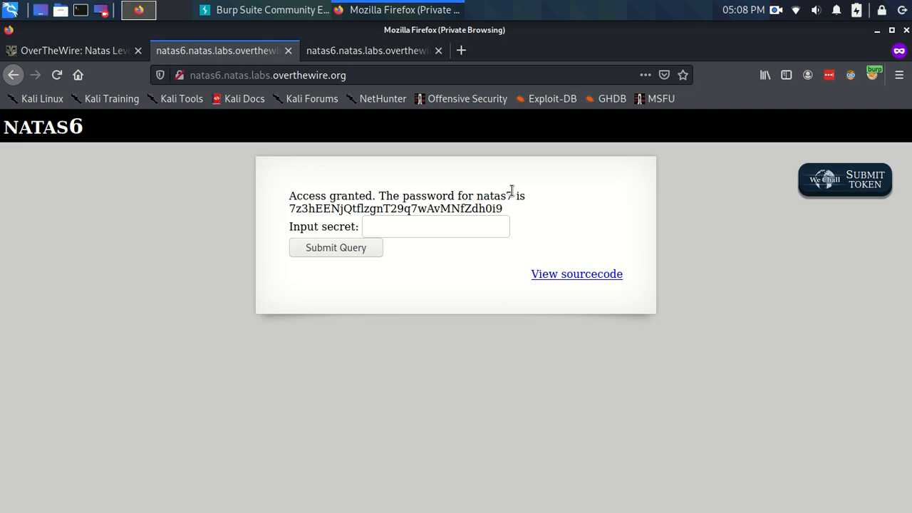
double_click(395, 208)
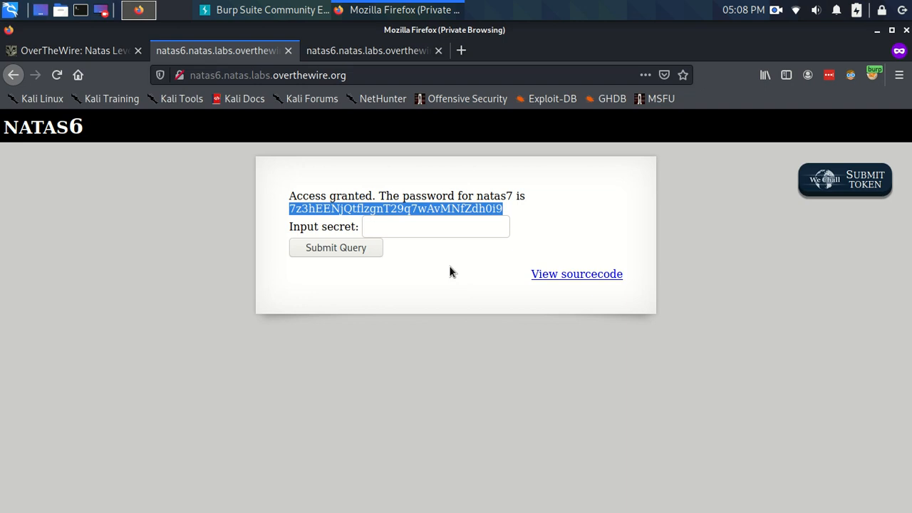
mouse_move(446, 263)
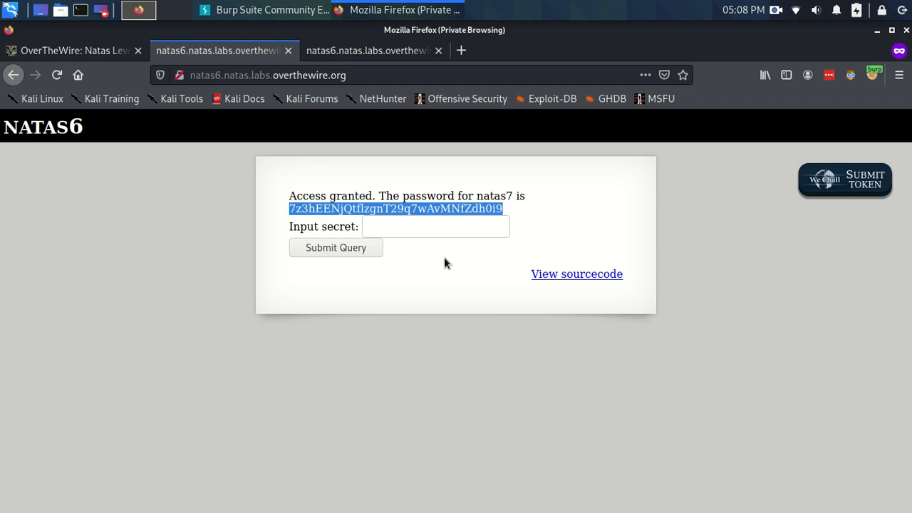